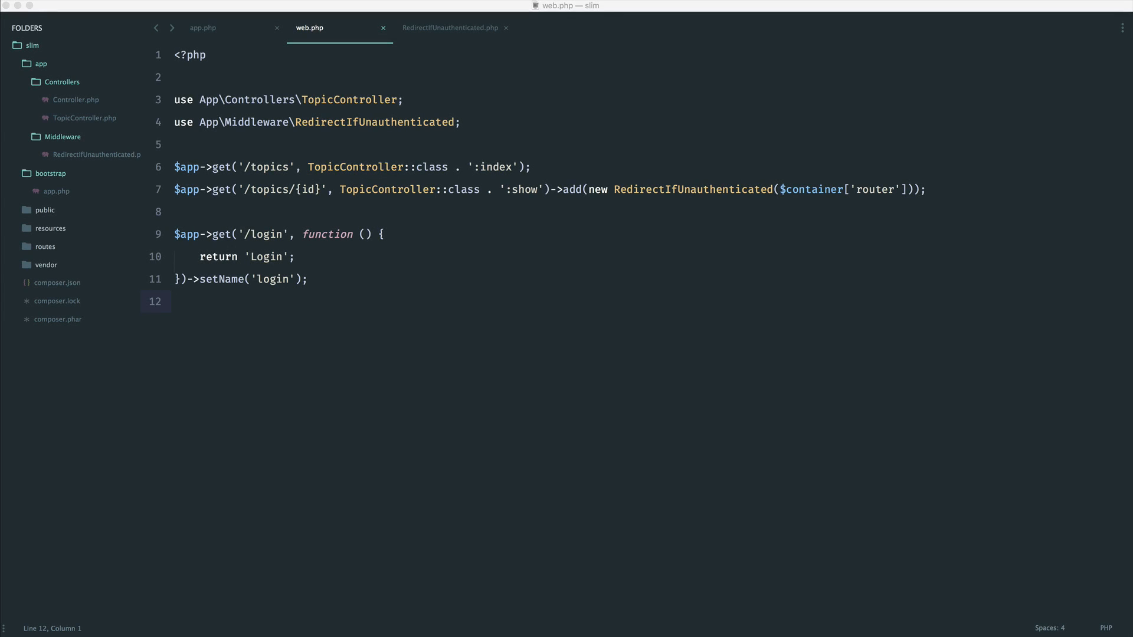
- Rename the duplicate show method in TopicController to create, returning 'Create topic'
key("cmd+s")
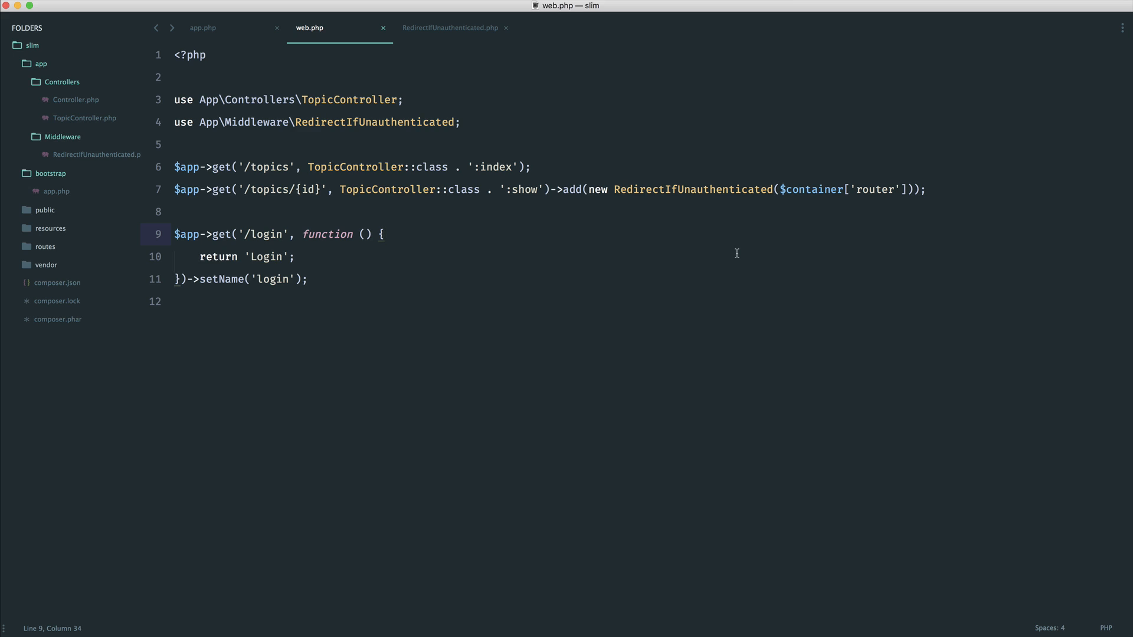
mouse_move(603, 212)
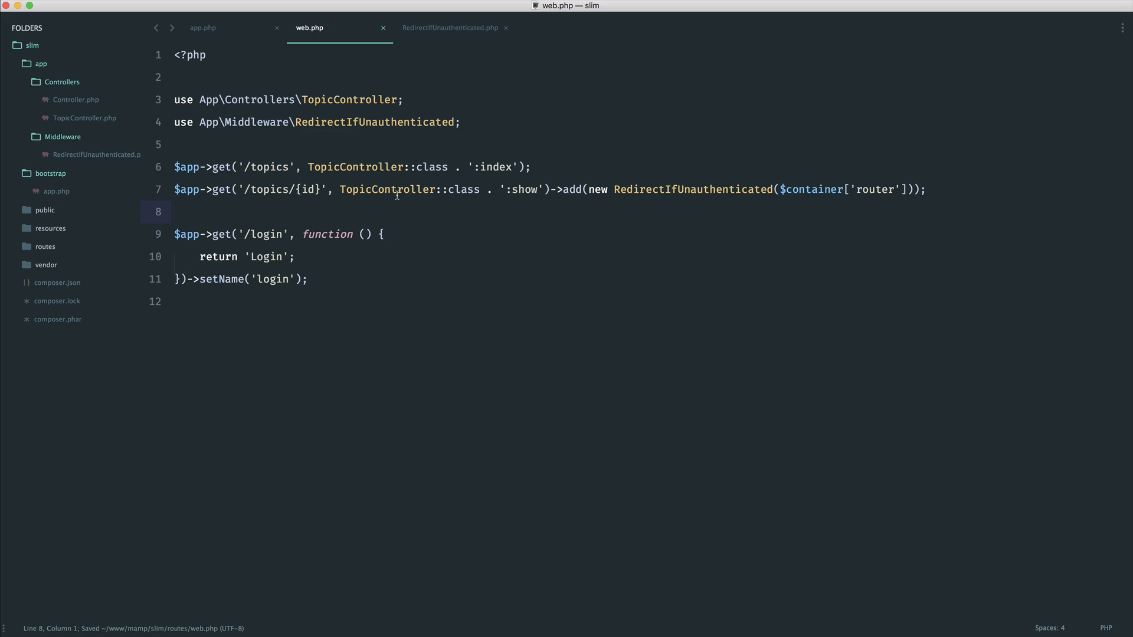
left_click(84, 118)
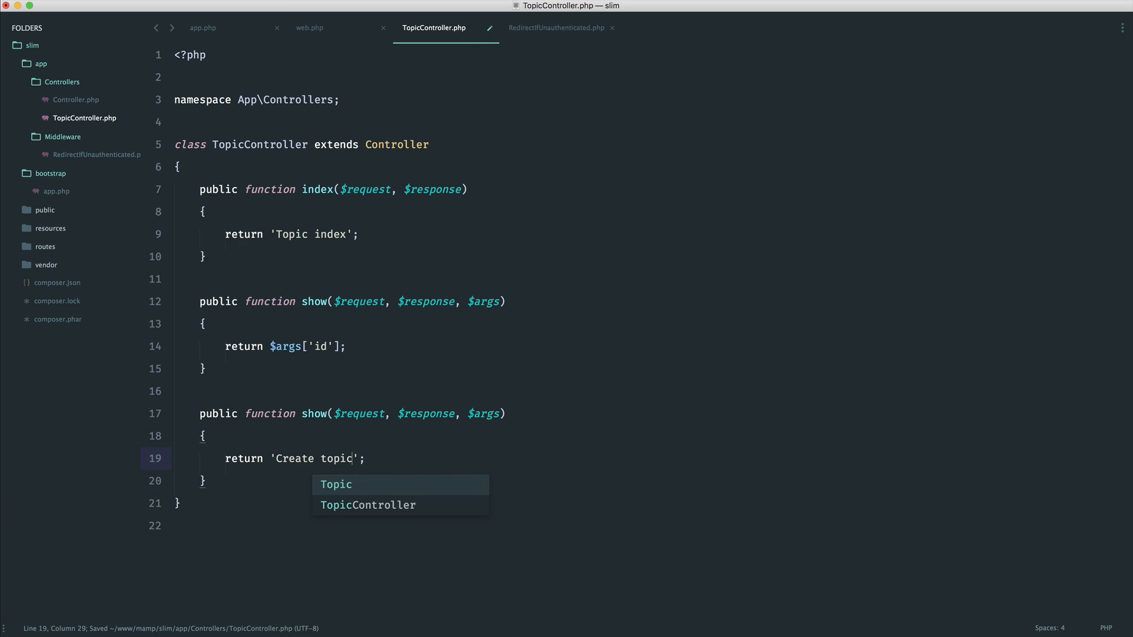
type("create")
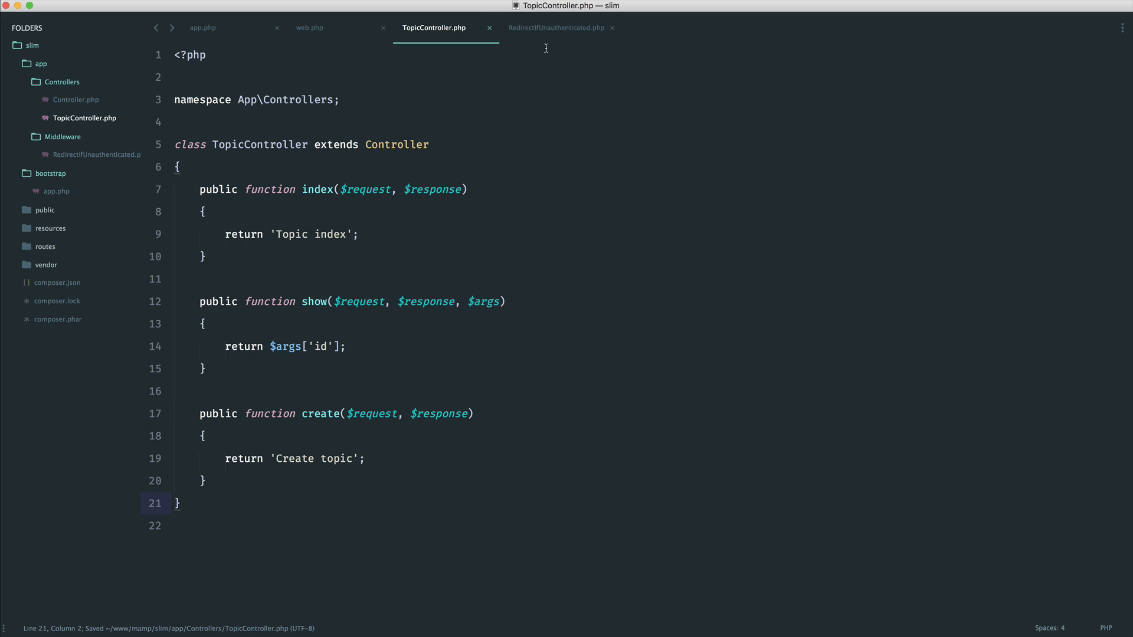
- In web.php, add a /topics/create route calling :create behind RedirectIfUnauthenticated
left_click(309, 28)
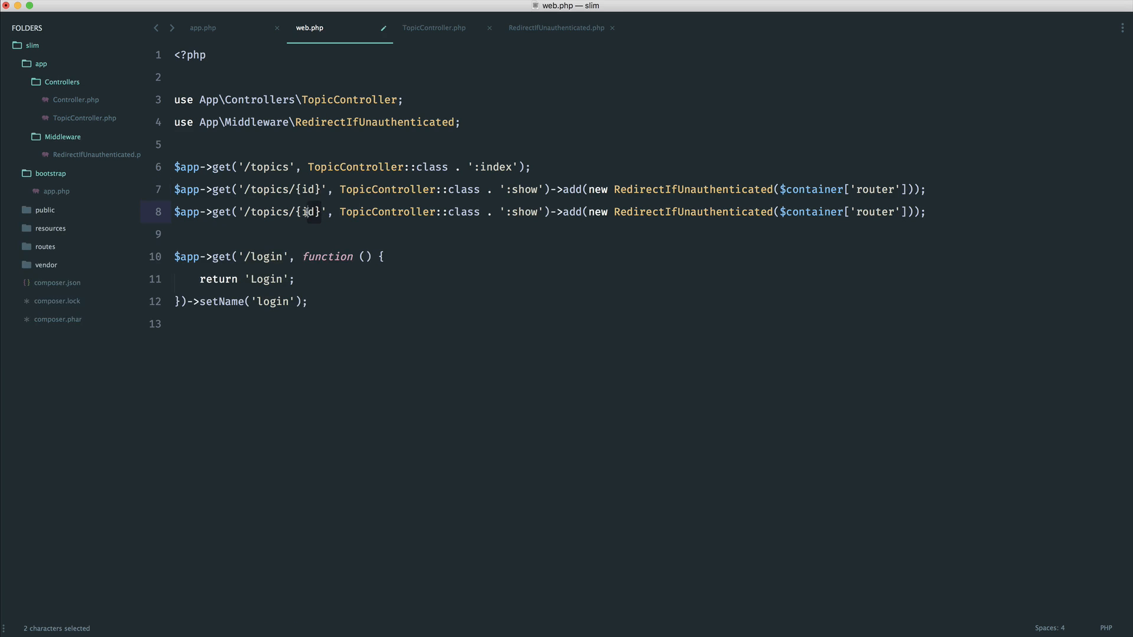
type("cr")
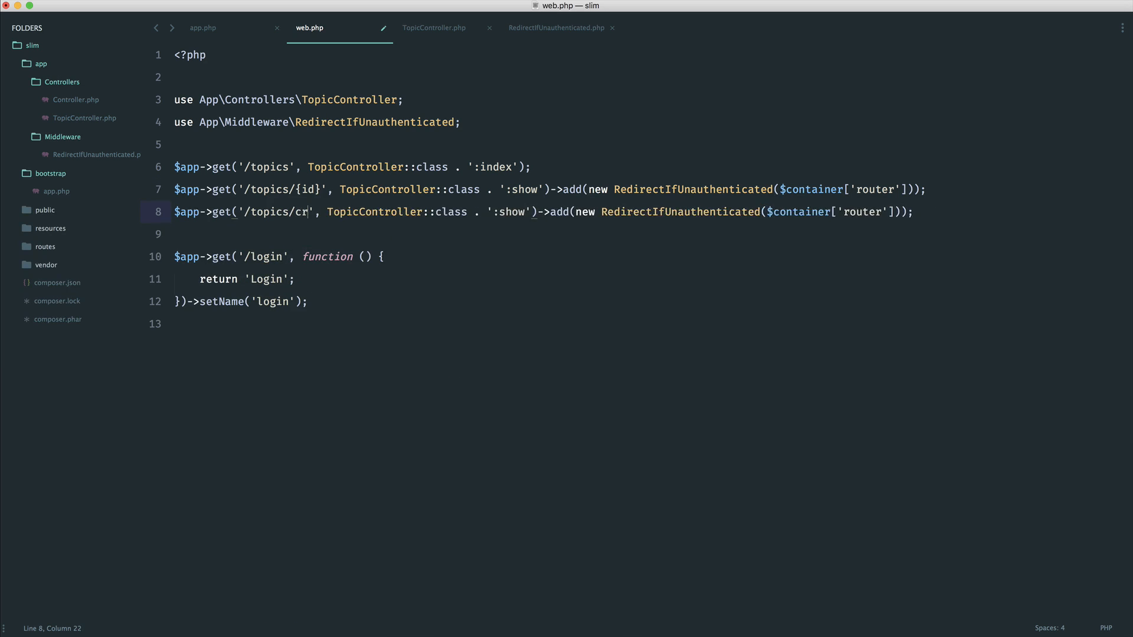
type("eate")
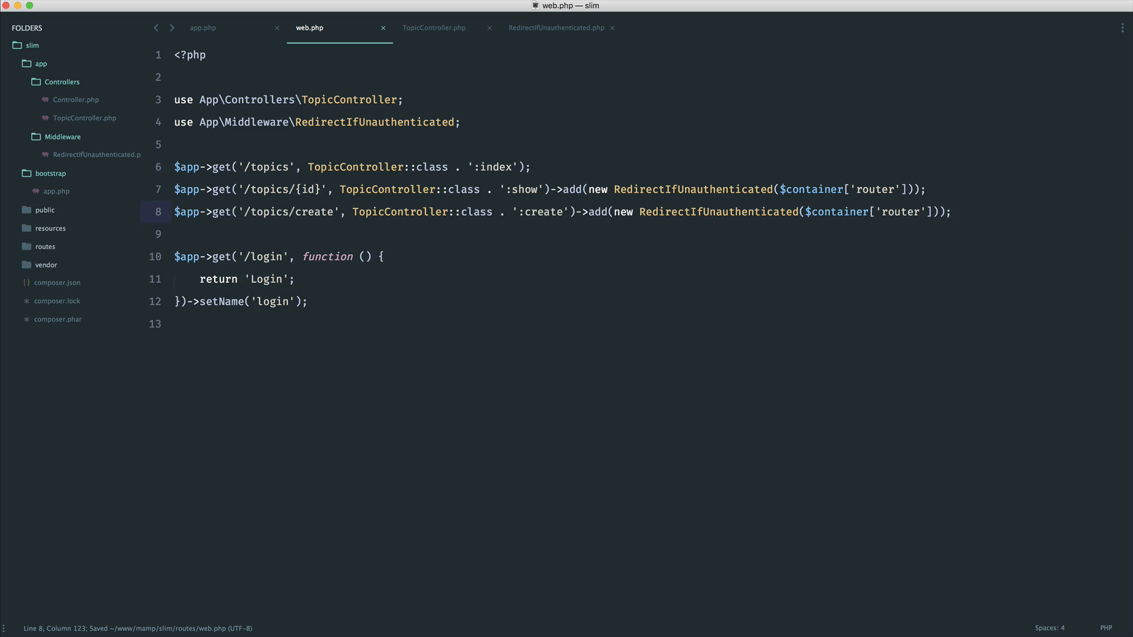
- Wrap the show and create topic routes in $app->group('') using $this, with RedirectIfUnauthenticated added
left_click(531, 167)
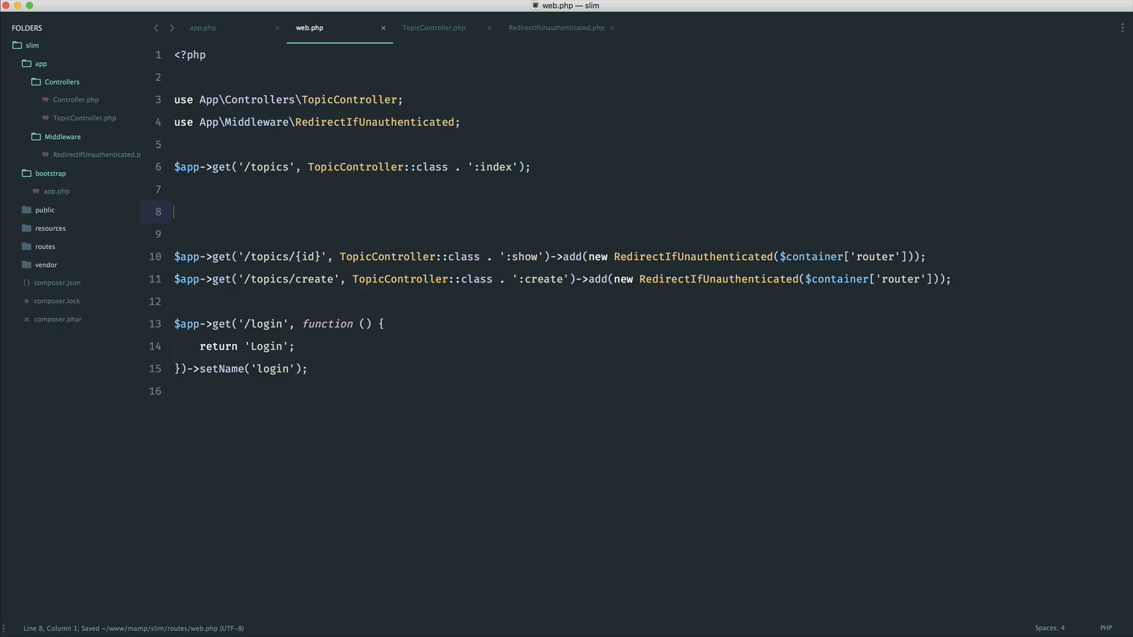
type("$app->group();")
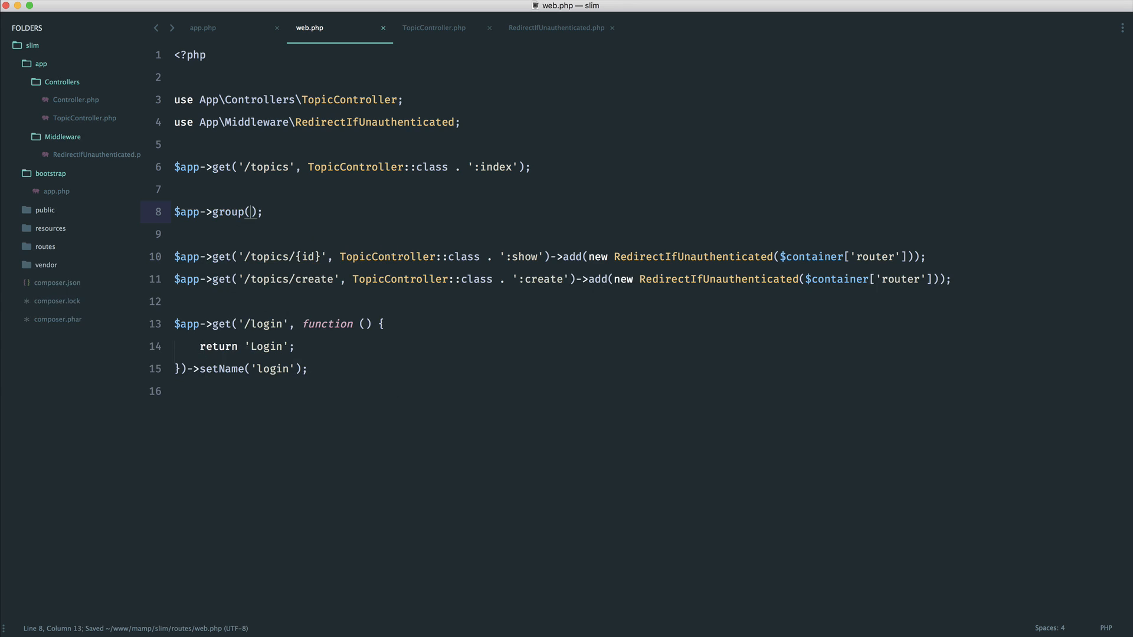
type("''")
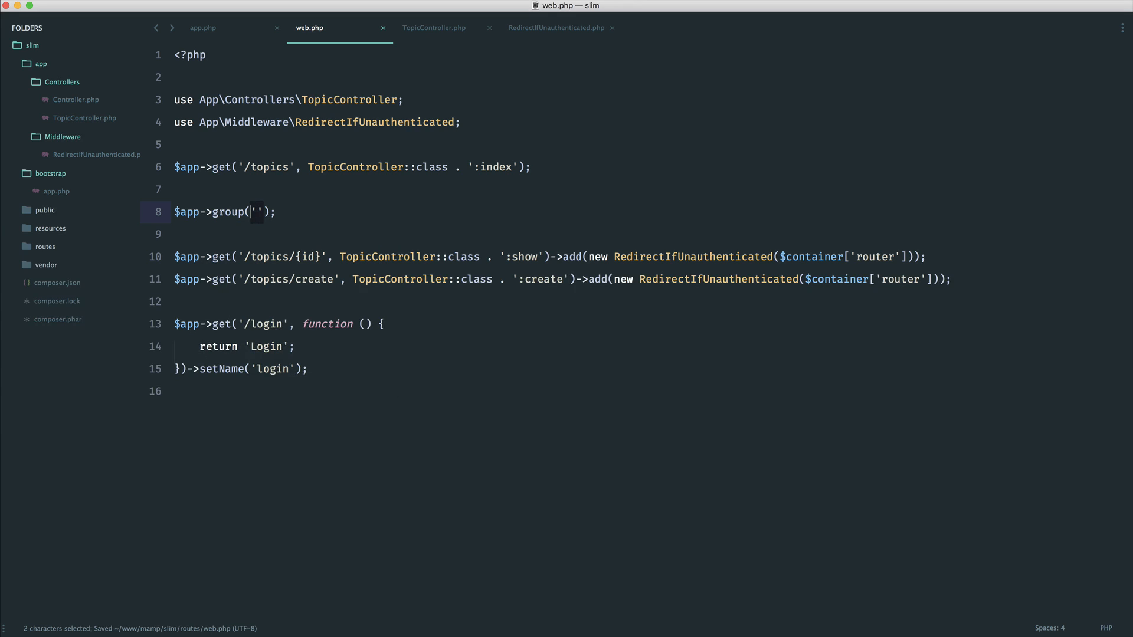
left_click(265, 212)
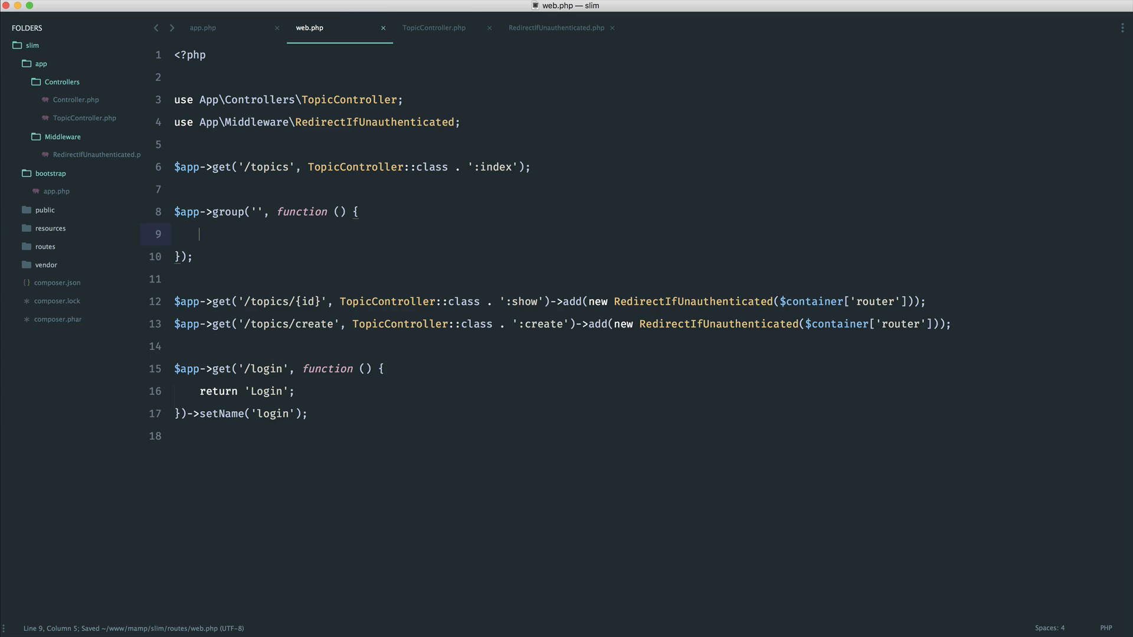
mouse_move(988, 331)
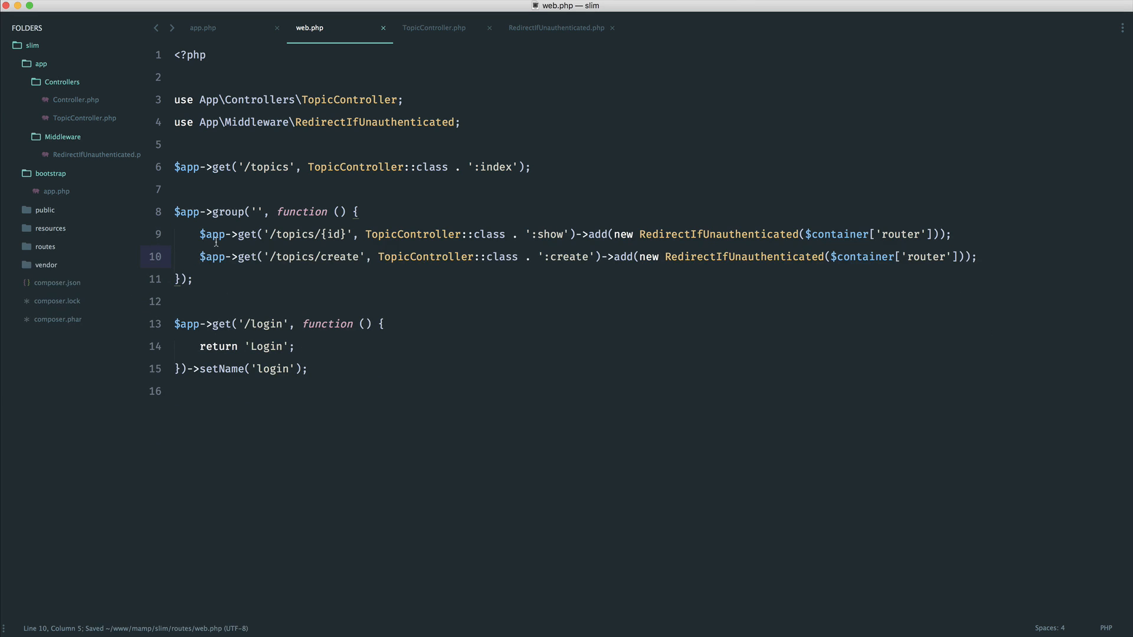
type("$this->get('/topics/{id}', TopicController::class . ':show');")
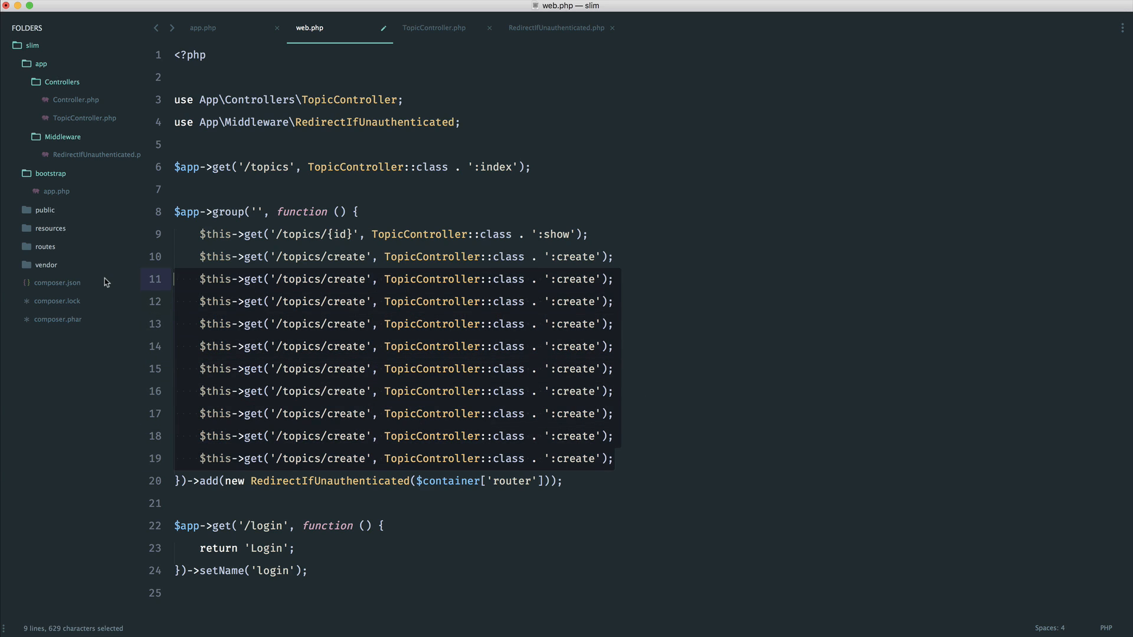
- Reload topics/1 in Chrome and select the BadRouteException text saying /topics/{id} shadows /topics/create
key("Delete")
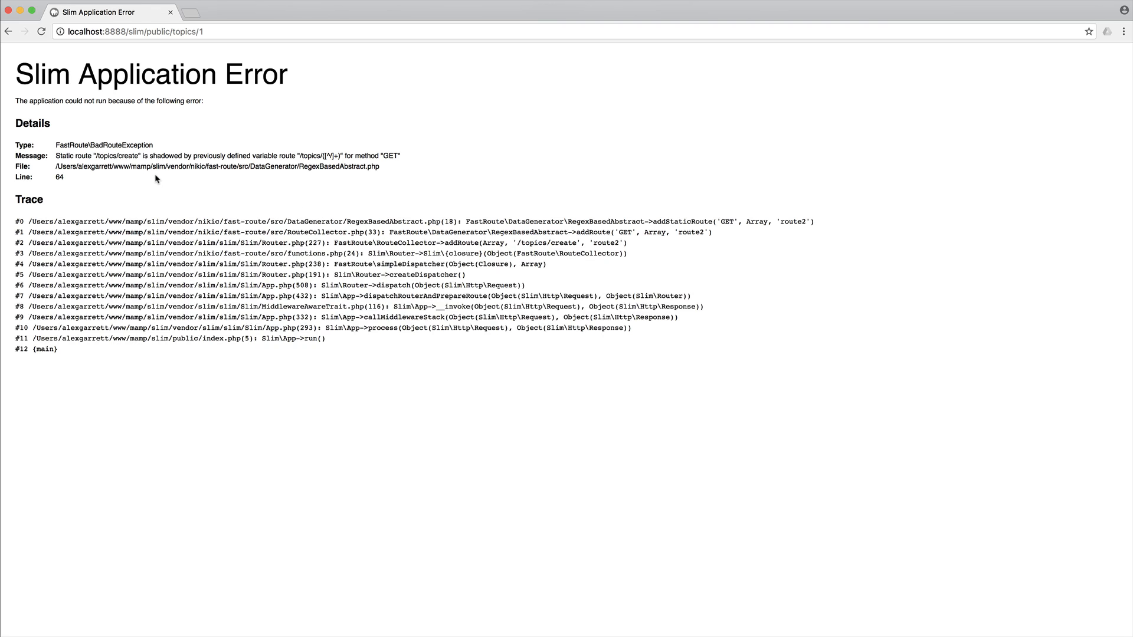
double_click(115, 155)
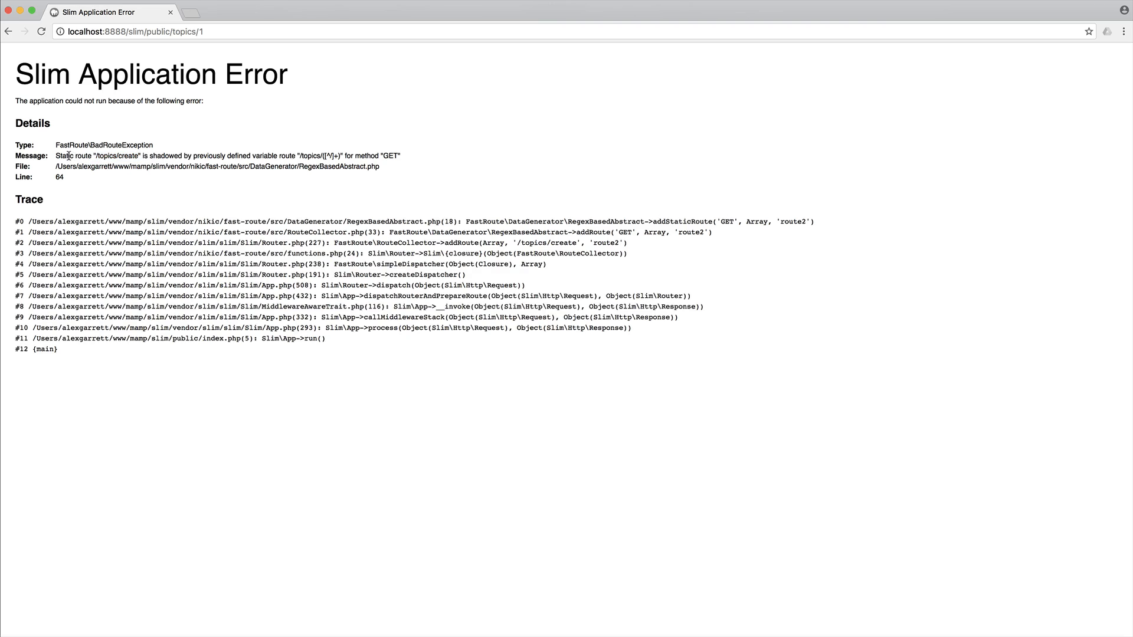
double_click(165, 156)
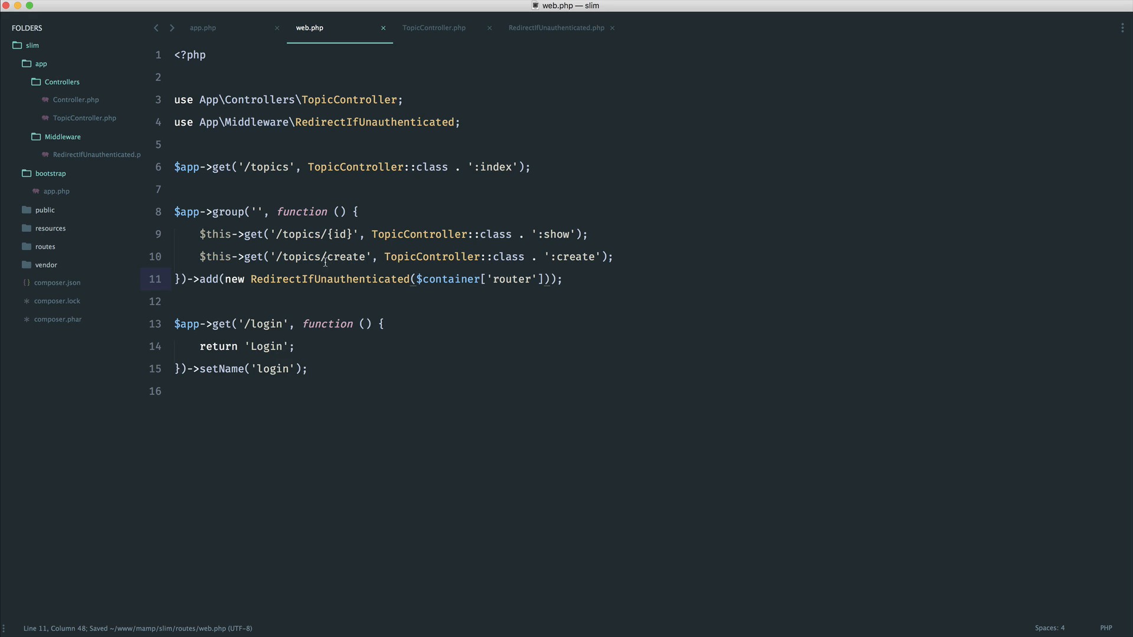
- Move the /topics/create route above /topics/{id} in the guarded group and save web.php
left_click(330, 235)
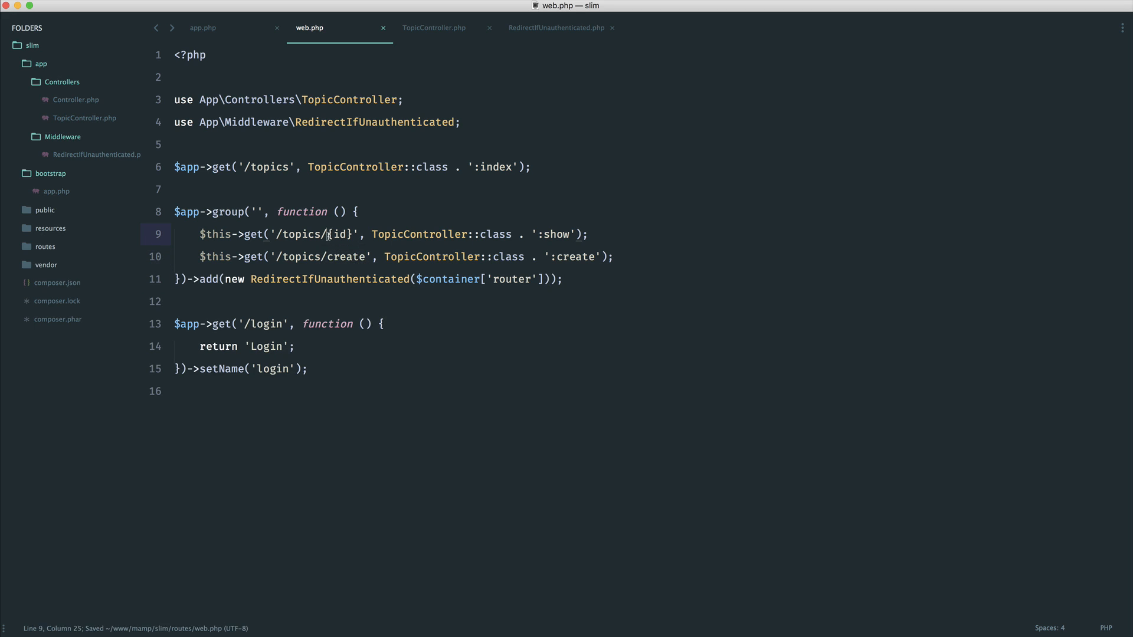
double_click(338, 235)
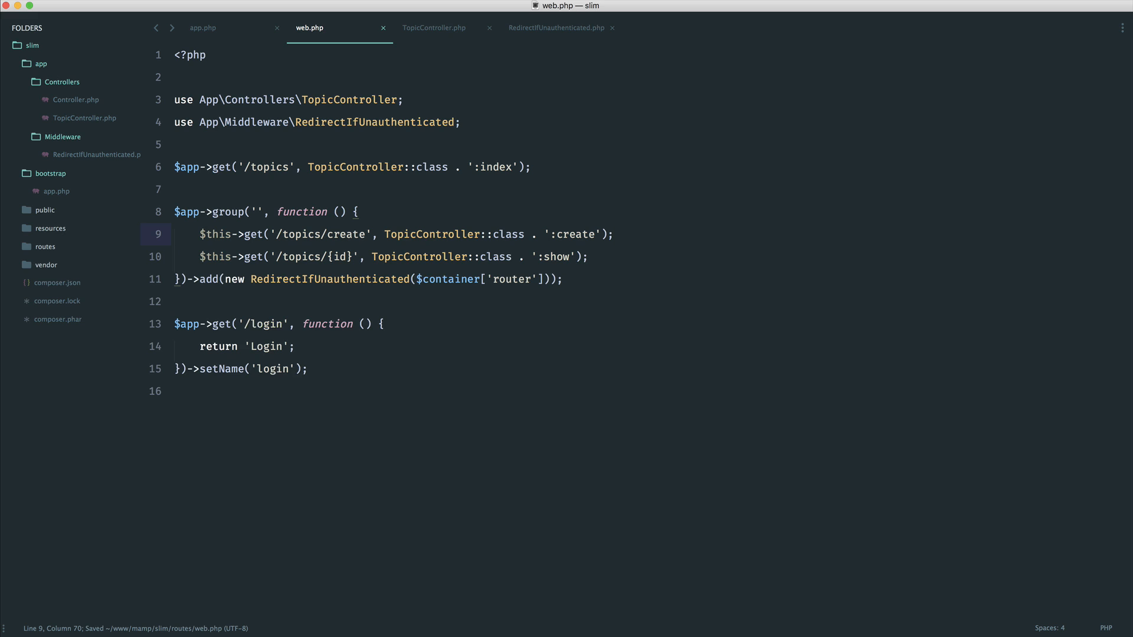
triple_click(405, 234)
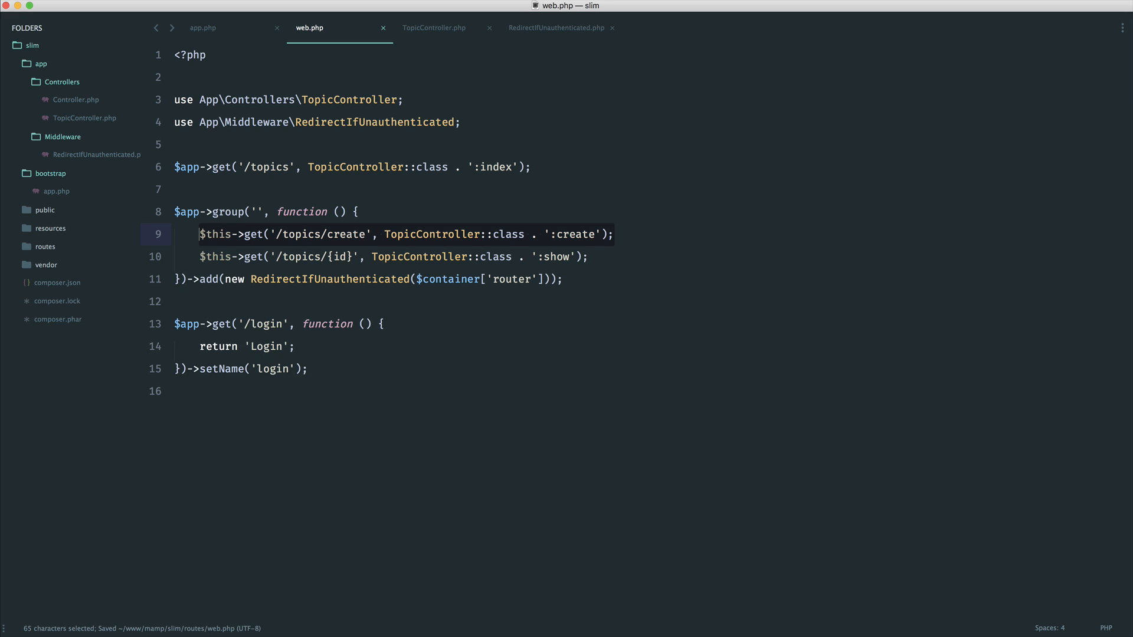
left_click(614, 234)
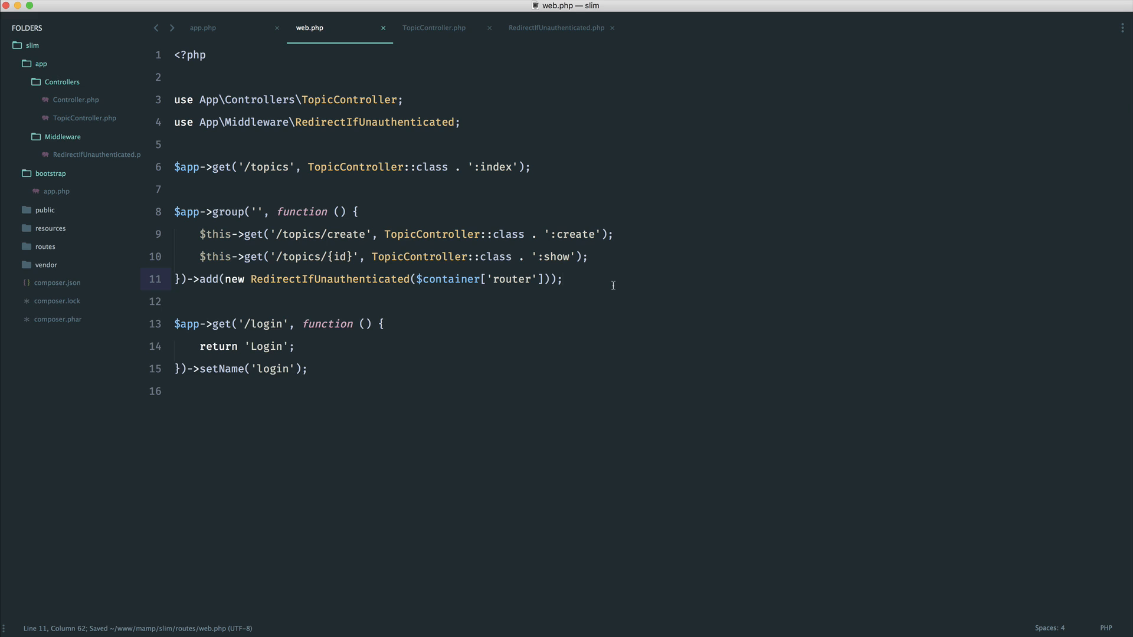
type("$app")
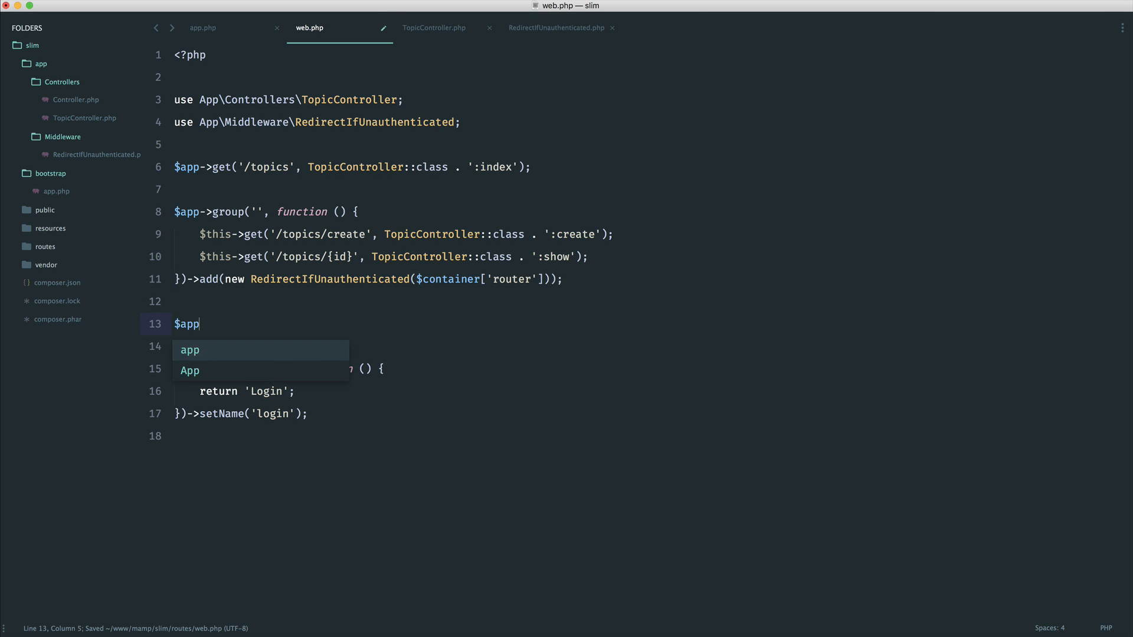
type("->group()")
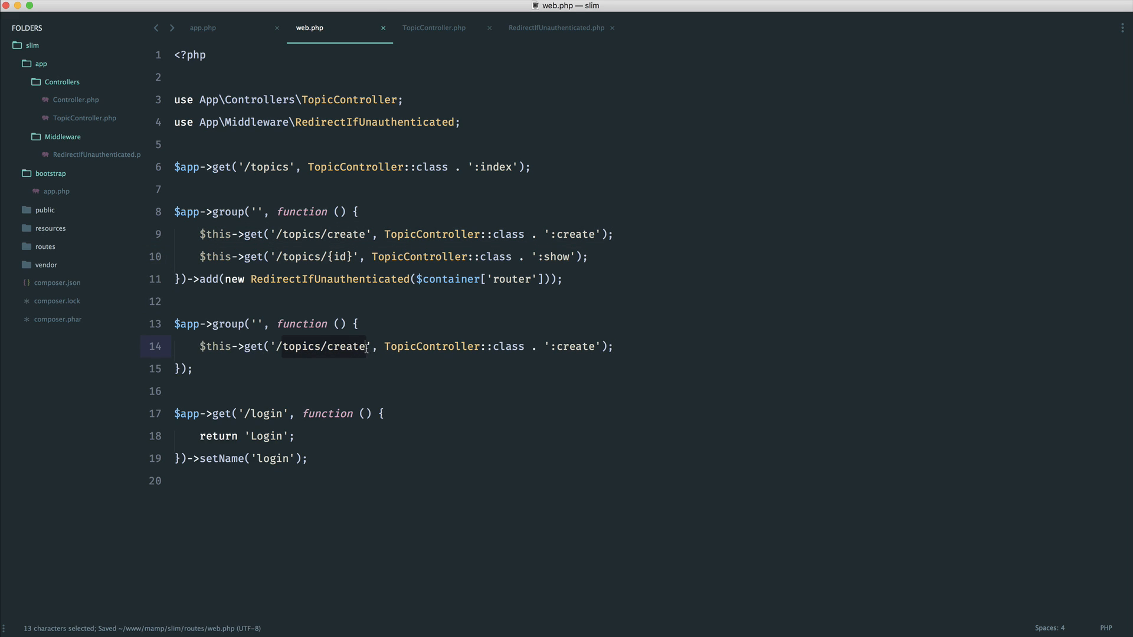
type("/login")
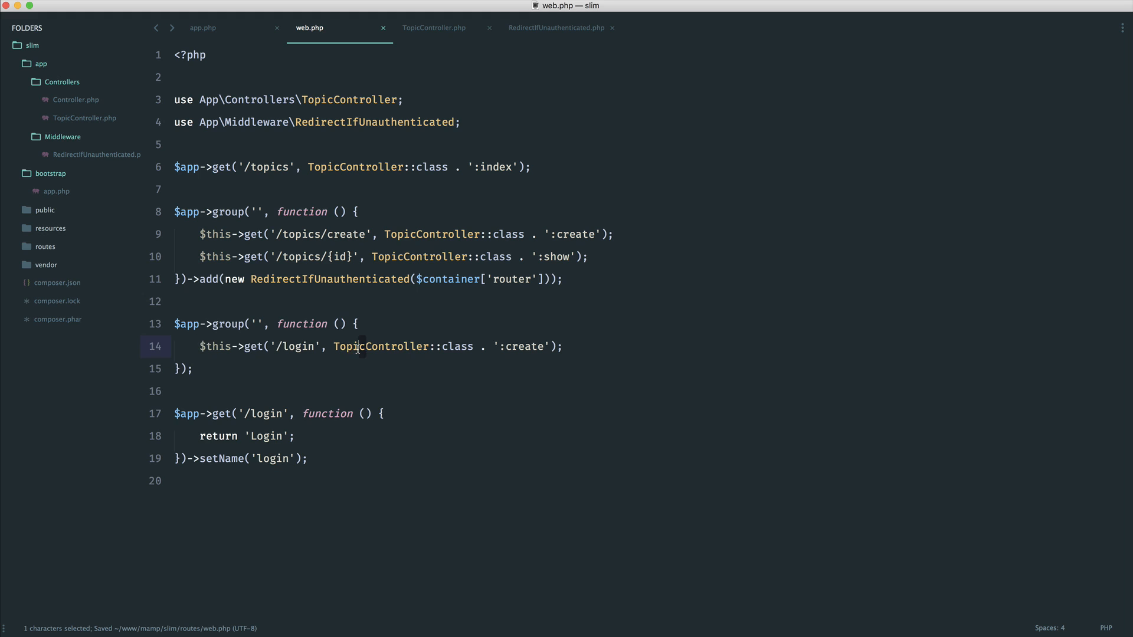
type("AuthController")
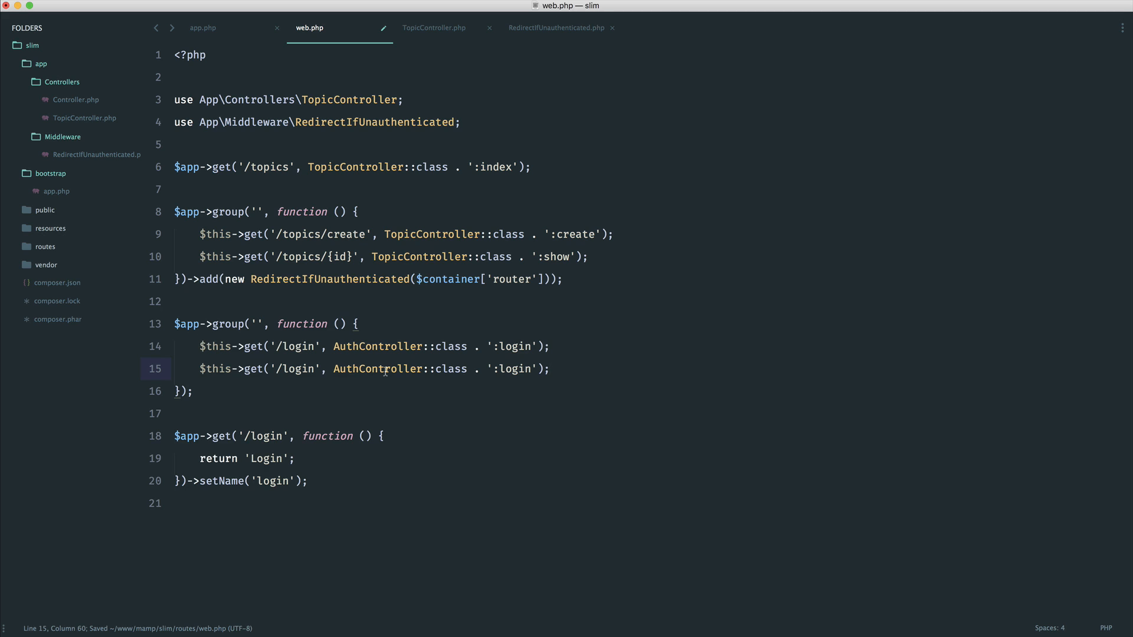
type("register")
left_click(185, 391)
type("->add(new RedirectIfAuthenticated)")
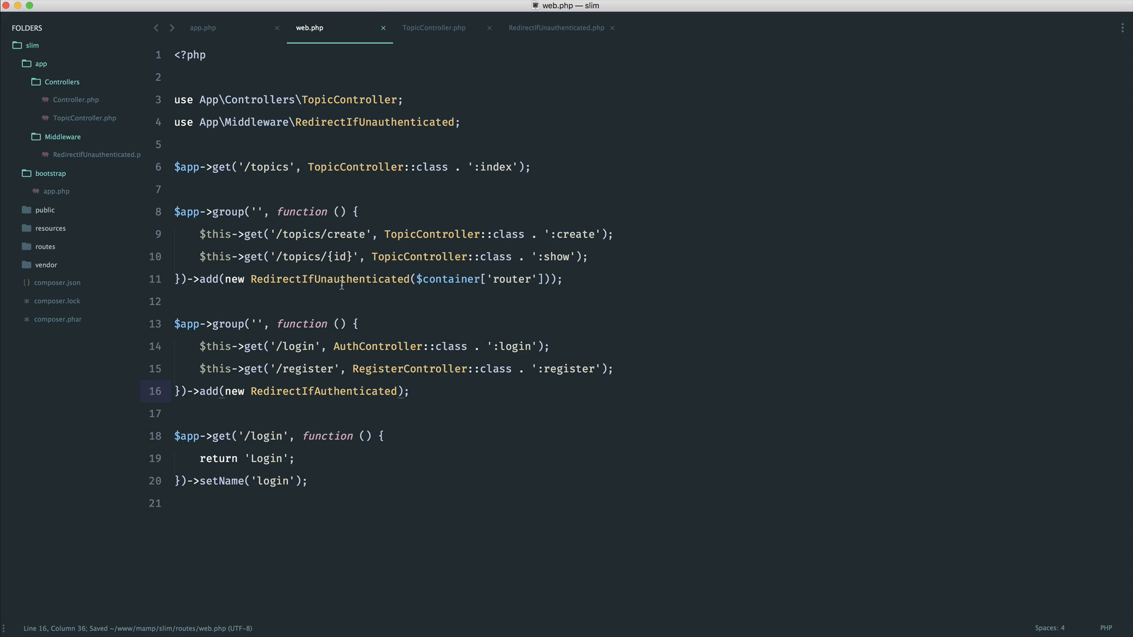
type("()")
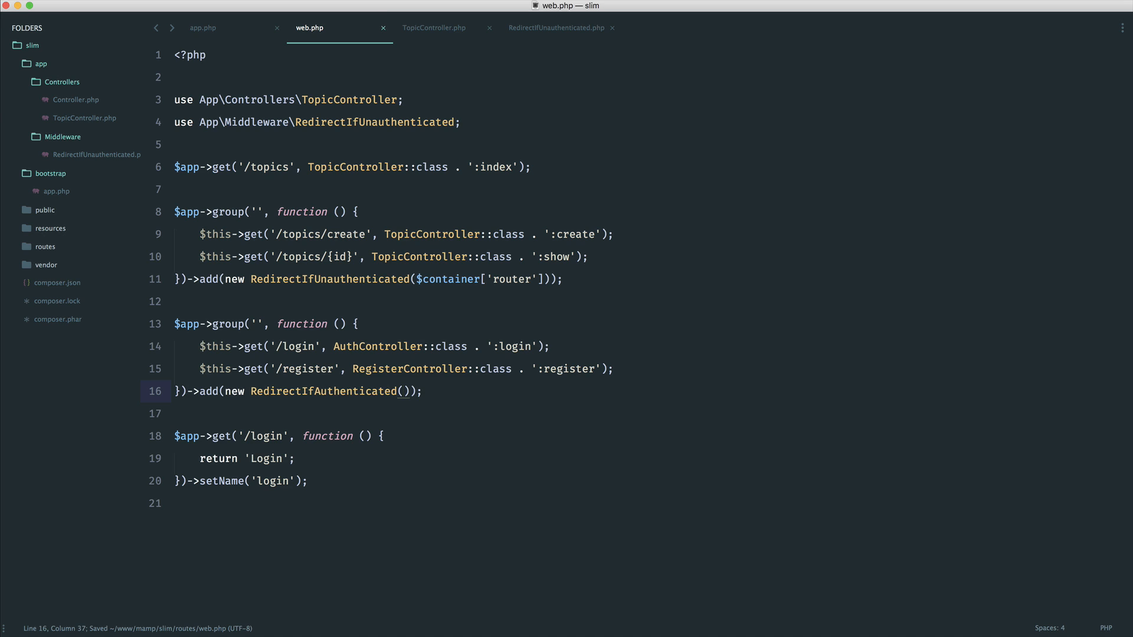
type("$container['']")
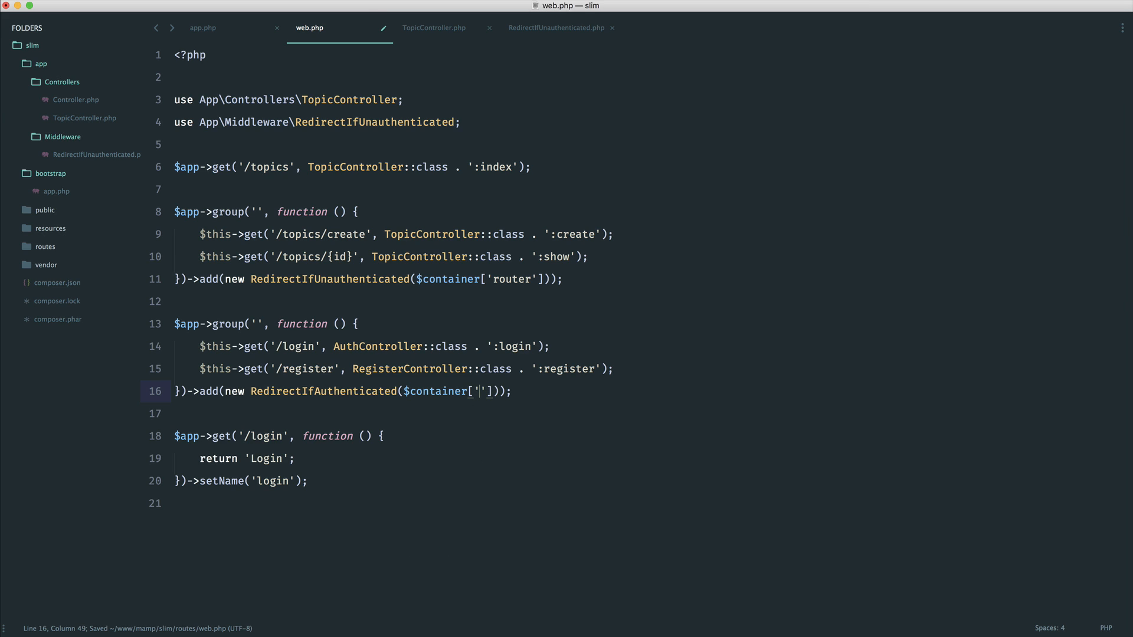
type("router")
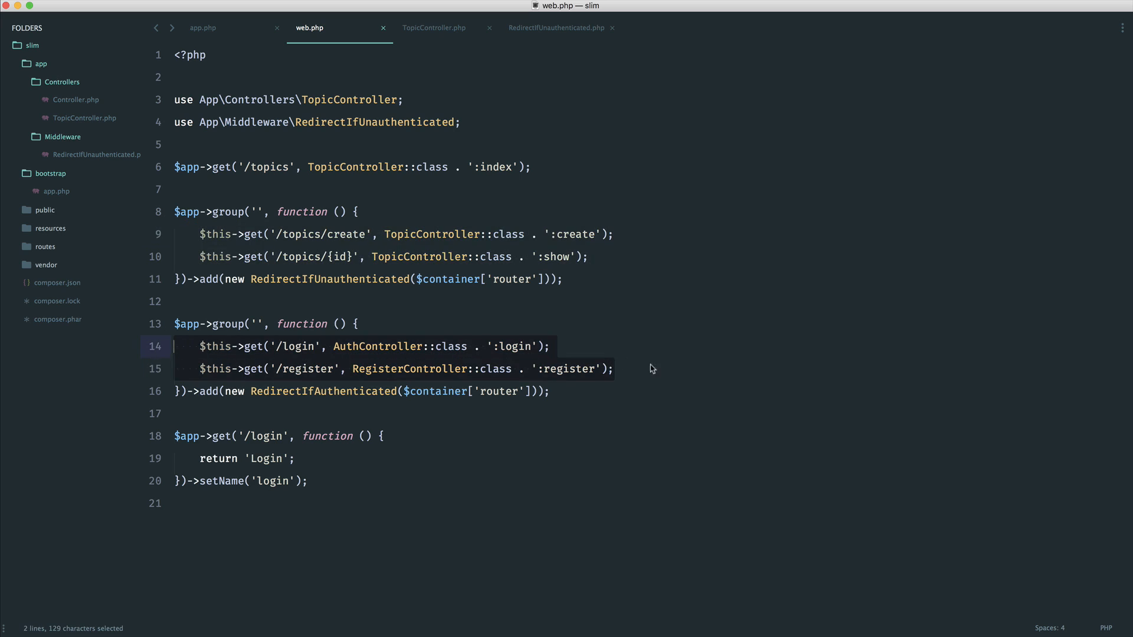
left_click(668, 368)
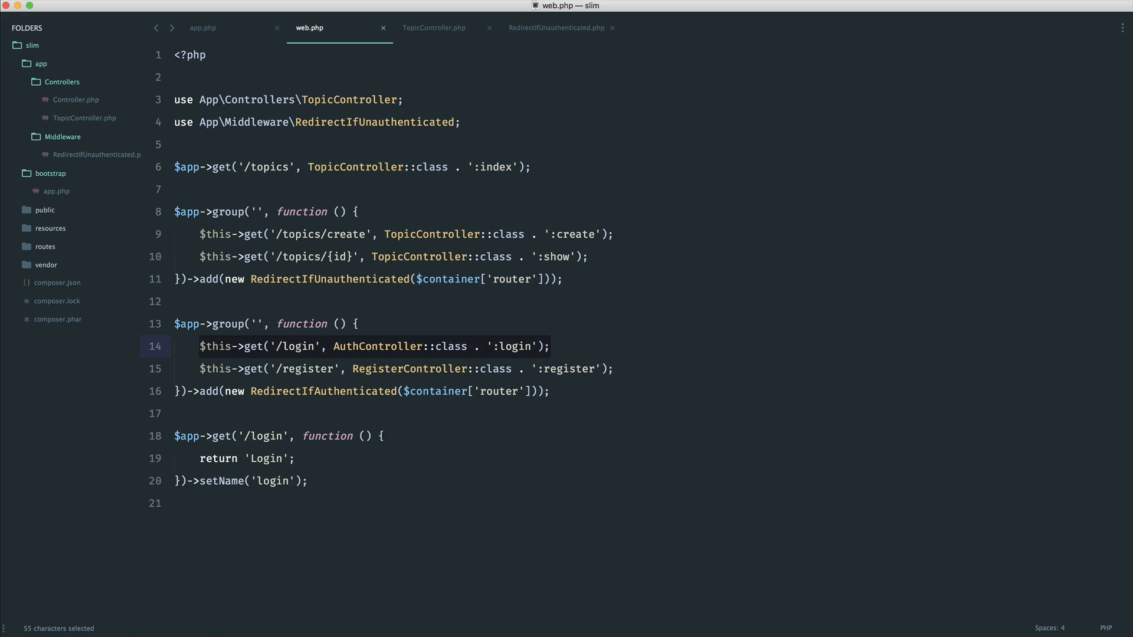
left_click(614, 369)
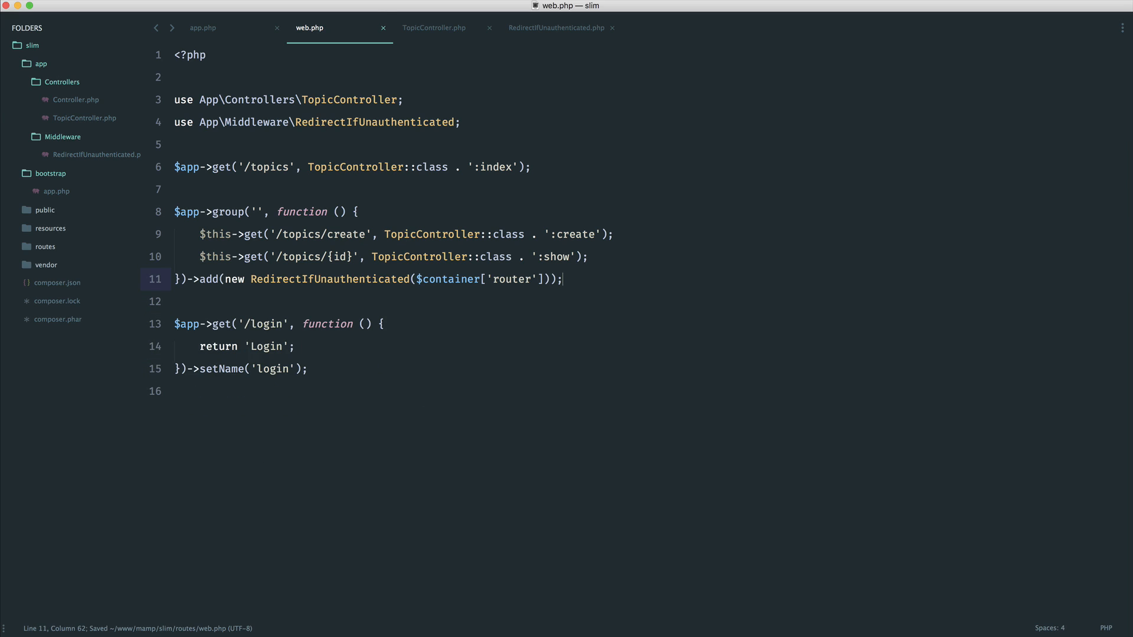
left_click(177, 390)
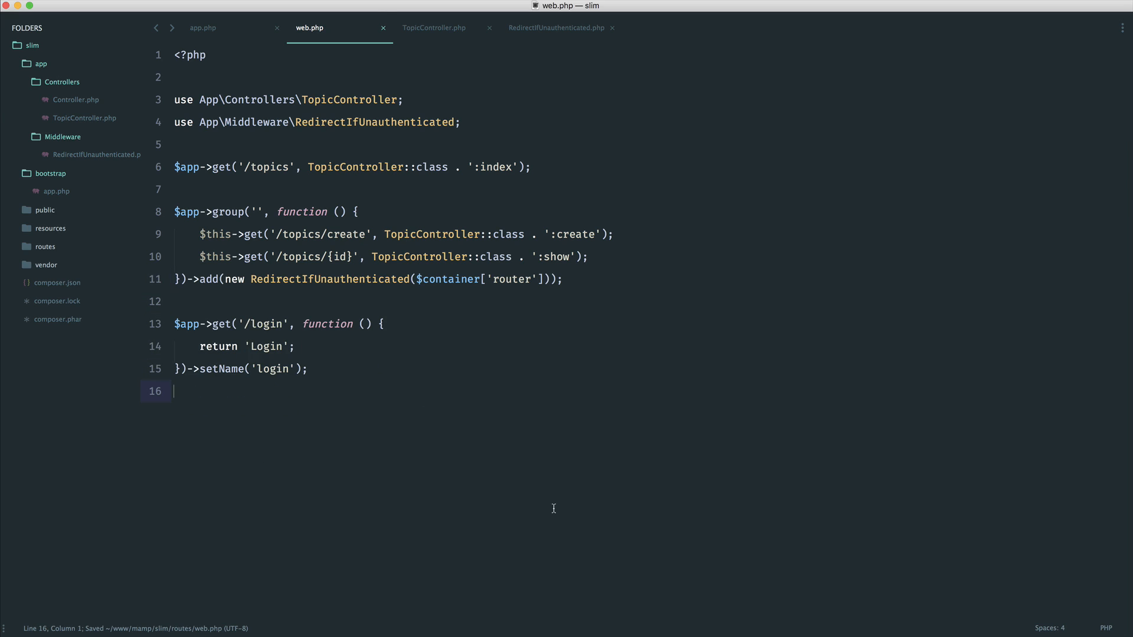
mouse_move(281, 270)
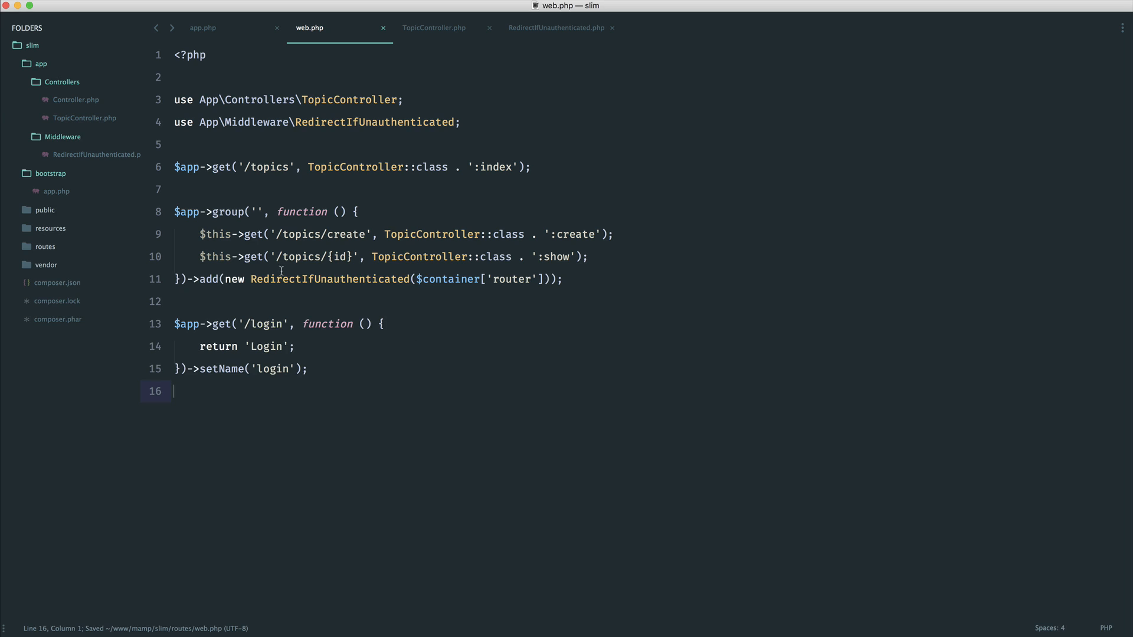
left_click(276, 212)
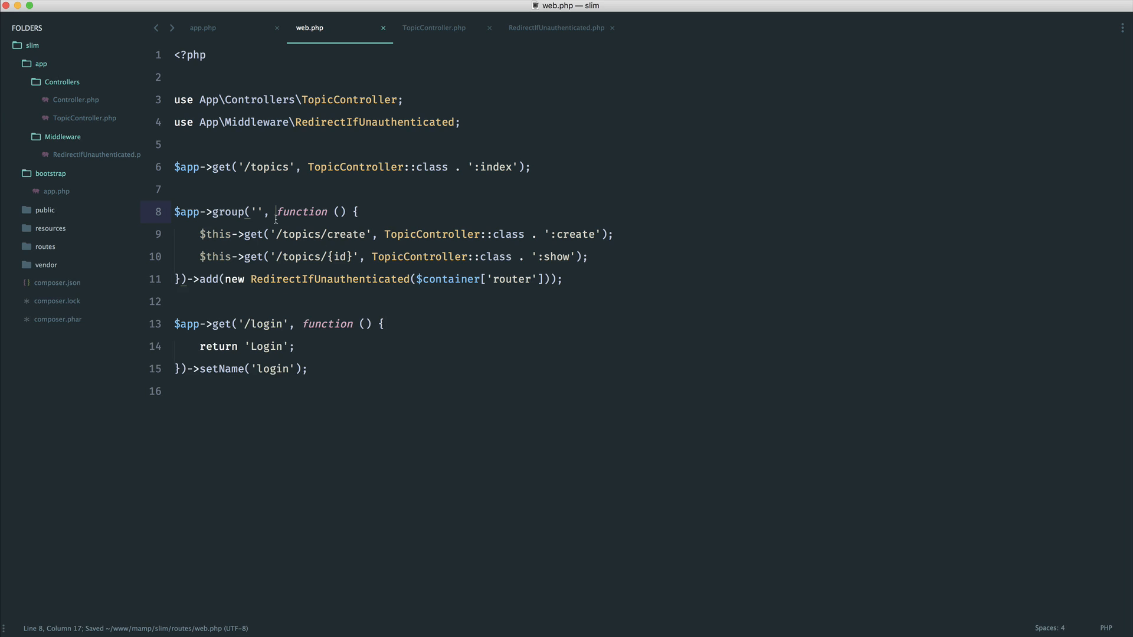